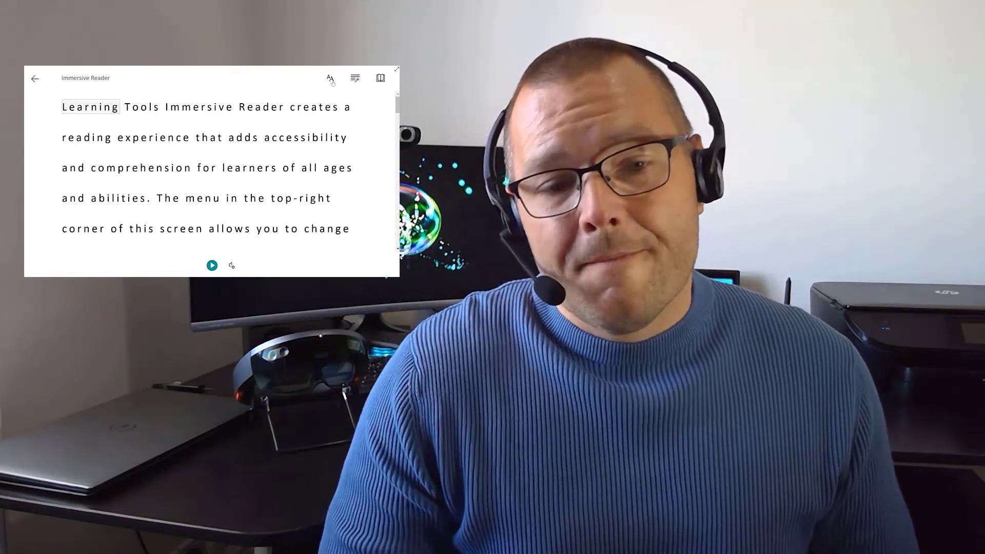
Show the text size, spacing, font and theme preferences beside the passage
{"action": "left_click", "coordinate": [329, 78]}
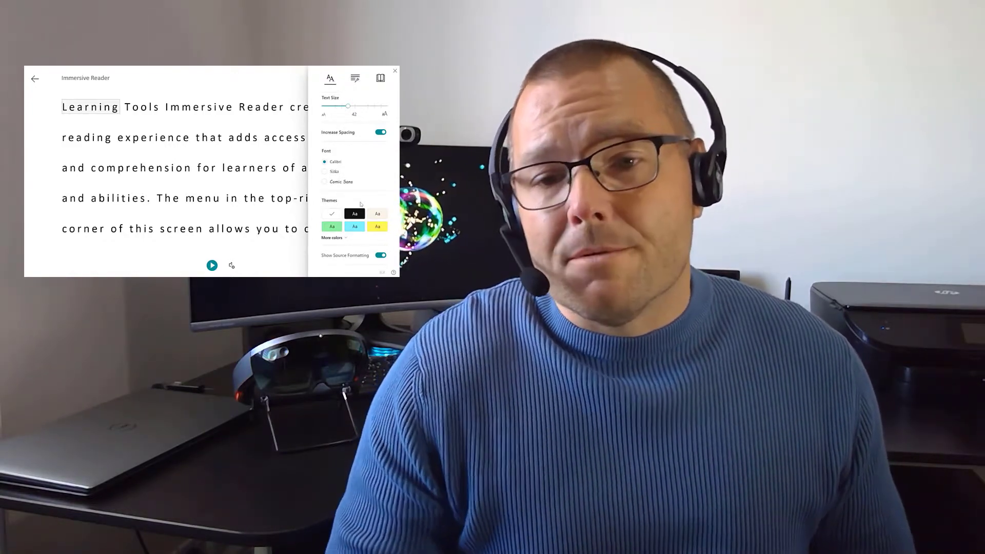
Highlight nouns, verbs and adjectives in the passage using Grammar Options
{"action": "left_click", "coordinate": [354, 78]}
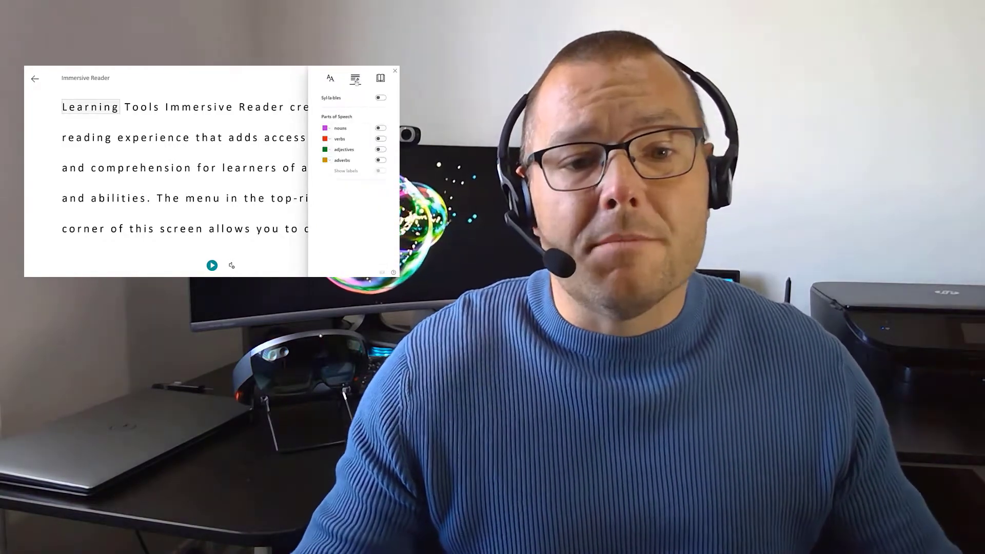
{"action": "left_click", "coordinate": [380, 137]}
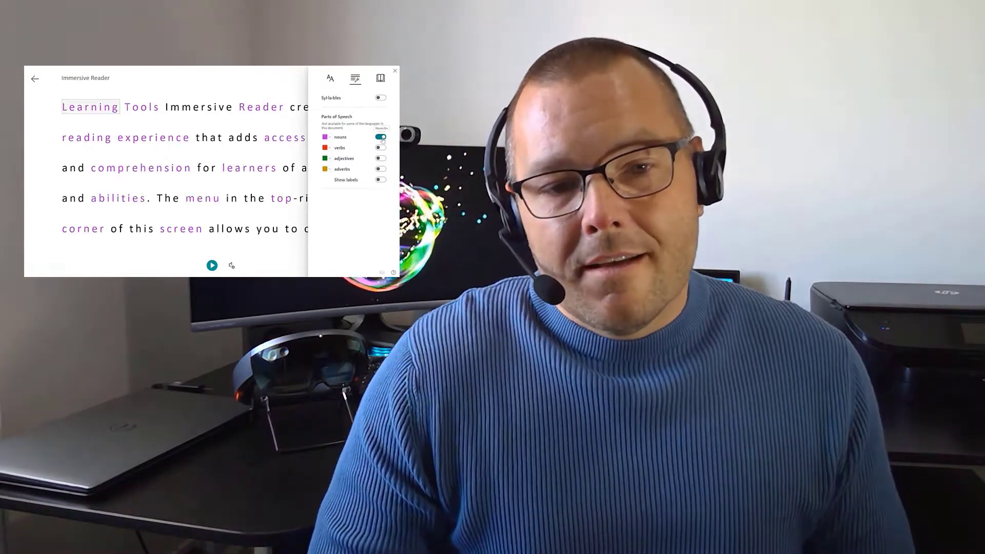
{"action": "left_click", "coordinate": [380, 148]}
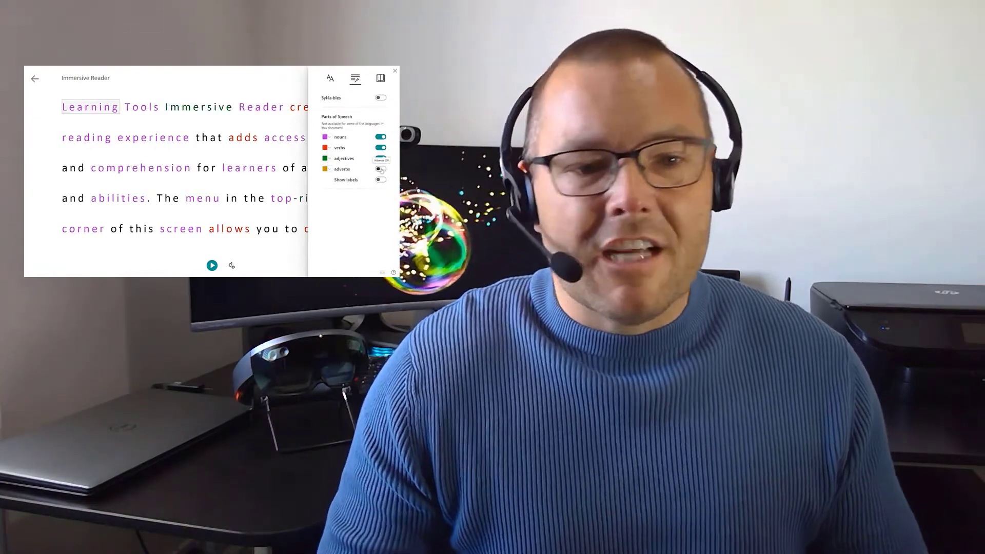
{"action": "left_click", "coordinate": [380, 179]}
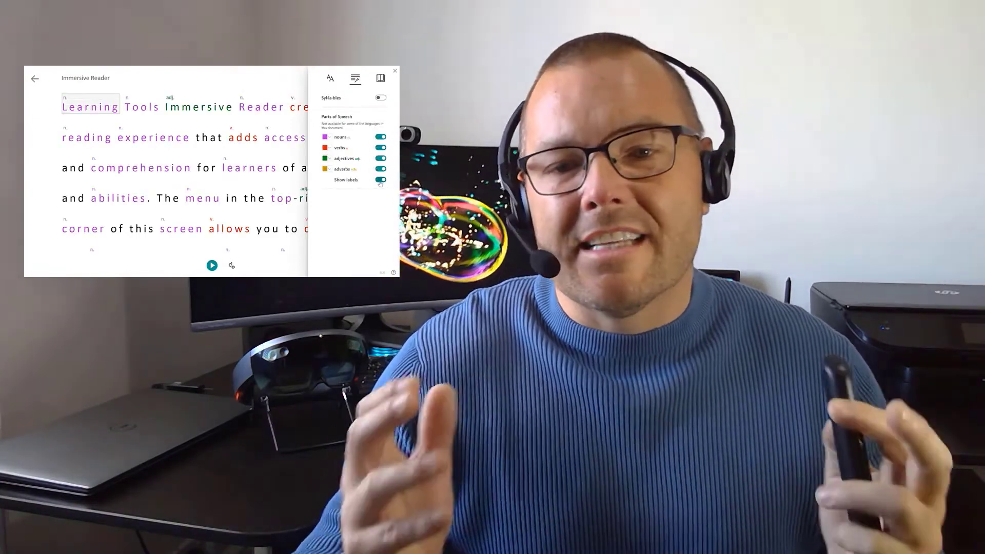
Move to reading preferences and browse the list of translation languages
{"action": "left_click", "coordinate": [381, 78]}
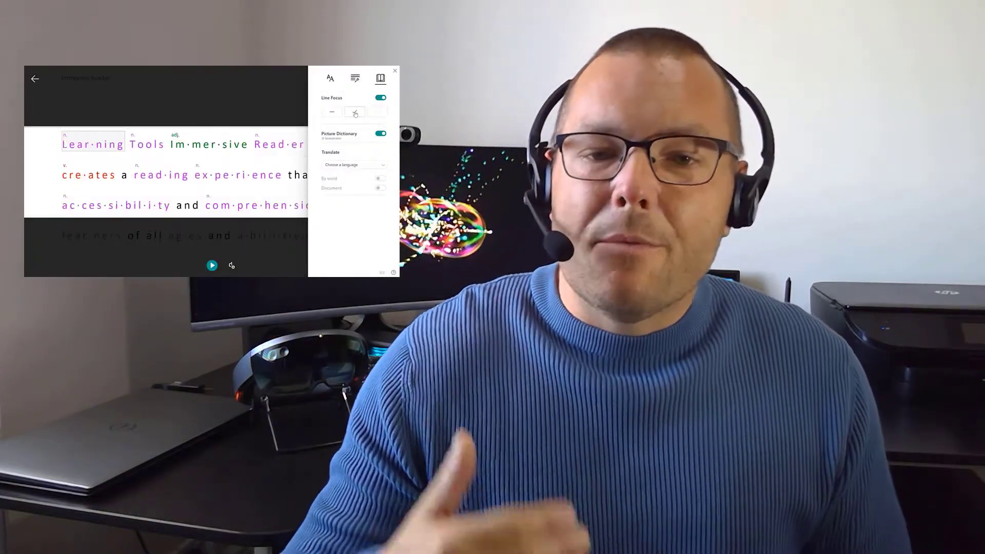
{"action": "left_click", "coordinate": [352, 164]}
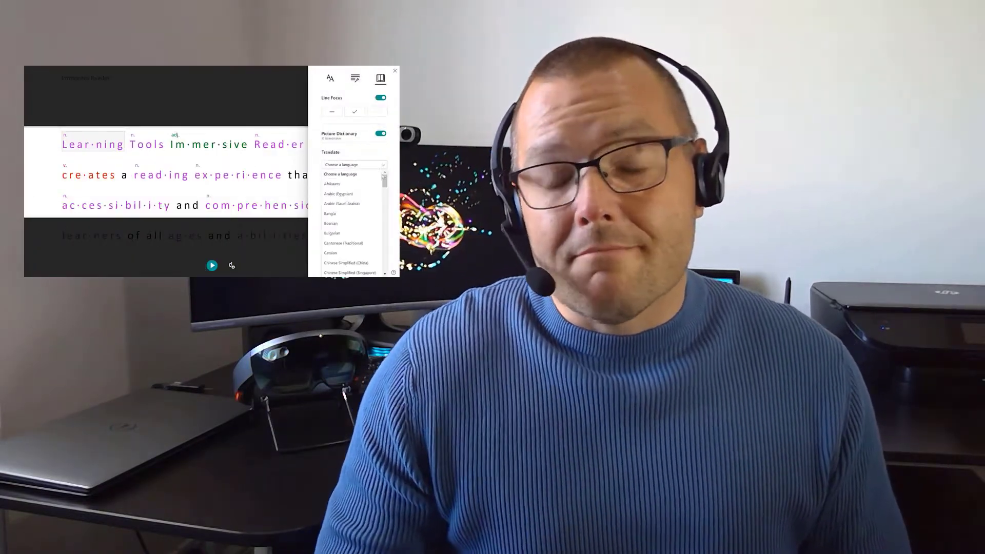
{"action": "left_click", "coordinate": [395, 70]}
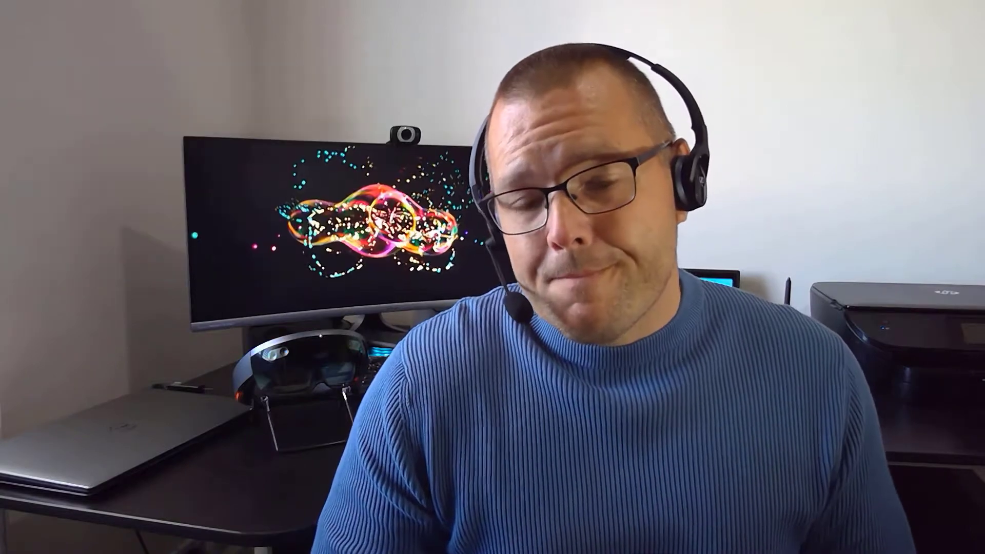